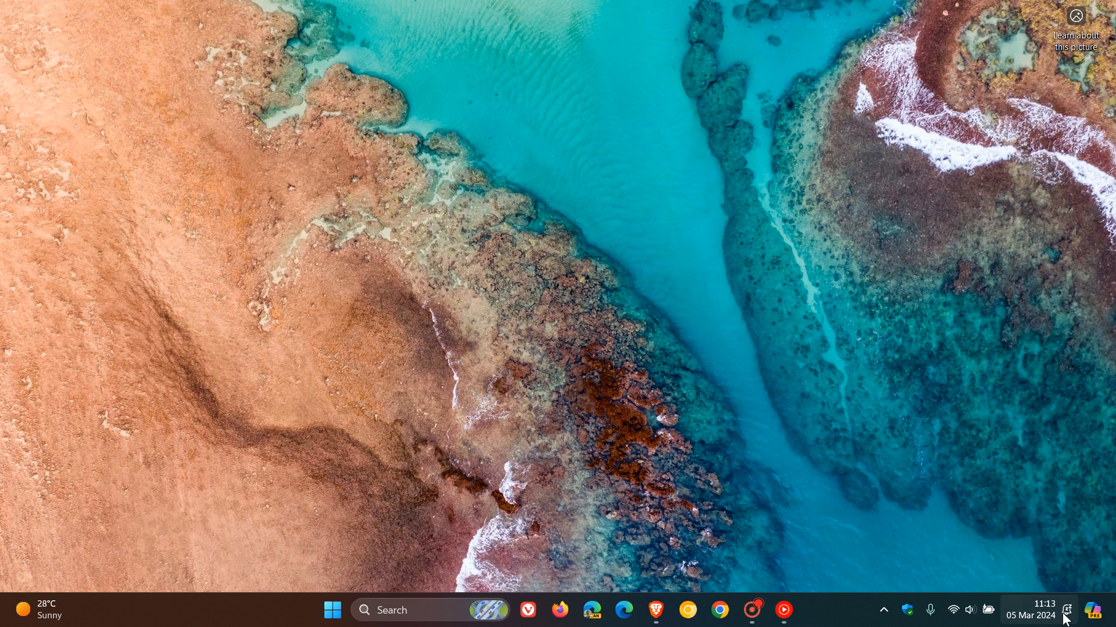
pyautogui.moveTo(818, 289)
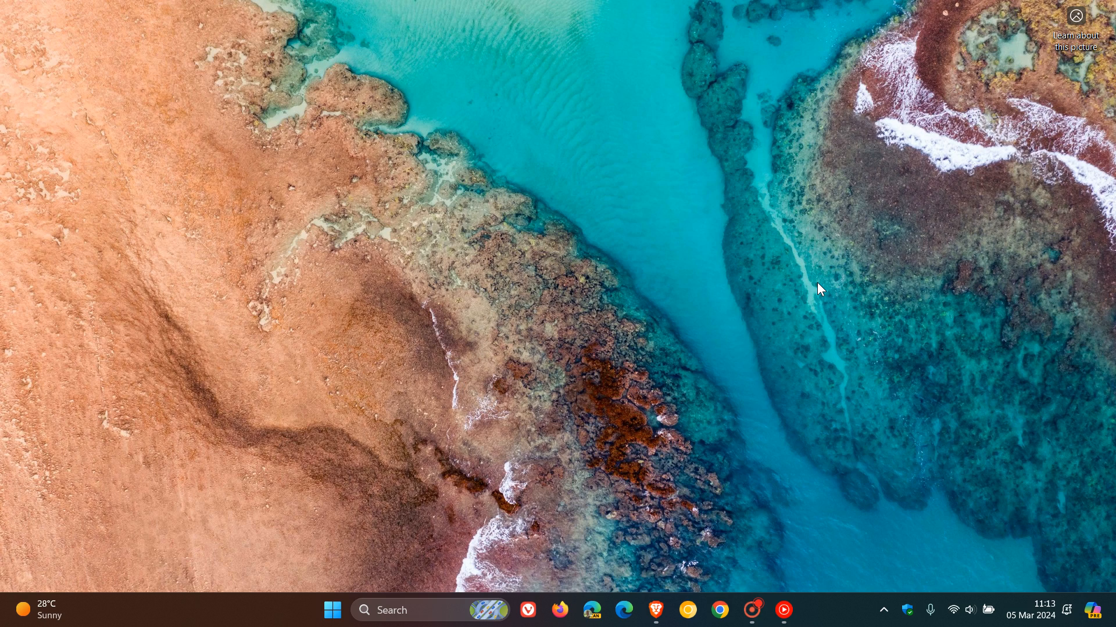
# Go to System > Nearby sharing in Settings and review its options (sharing set to Off)
pyautogui.click(331, 610)
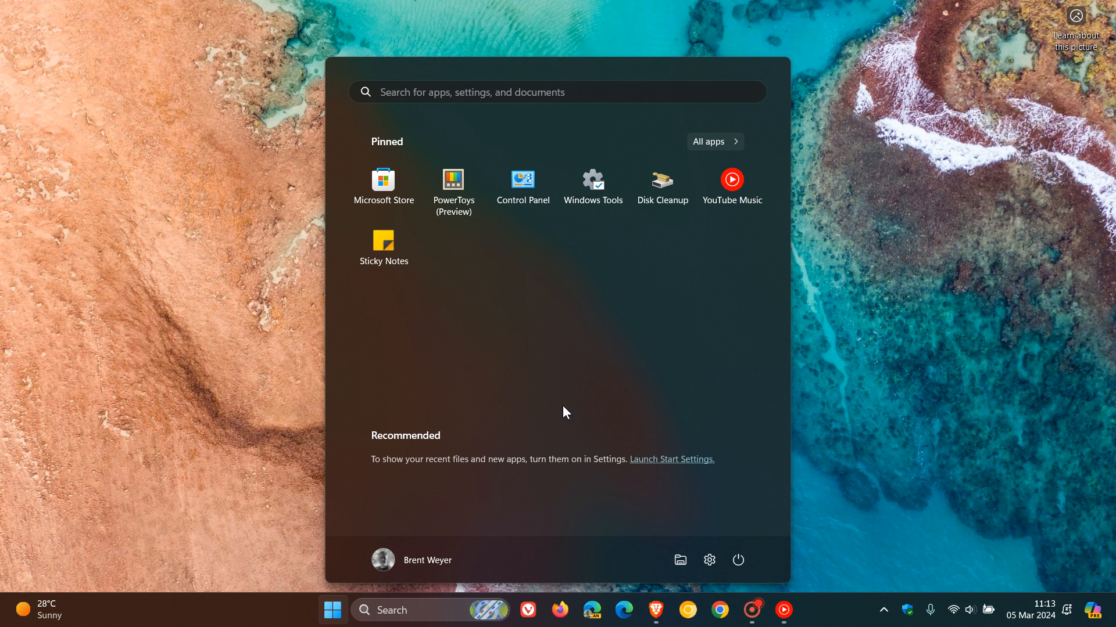
pyautogui.click(708, 560)
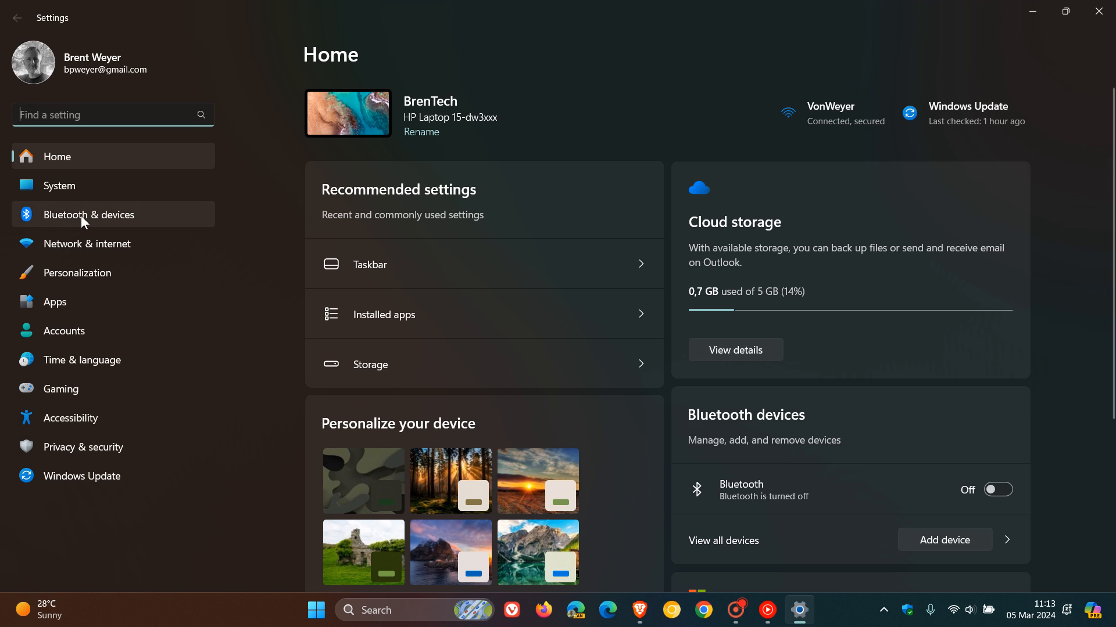
pyautogui.click(59, 186)
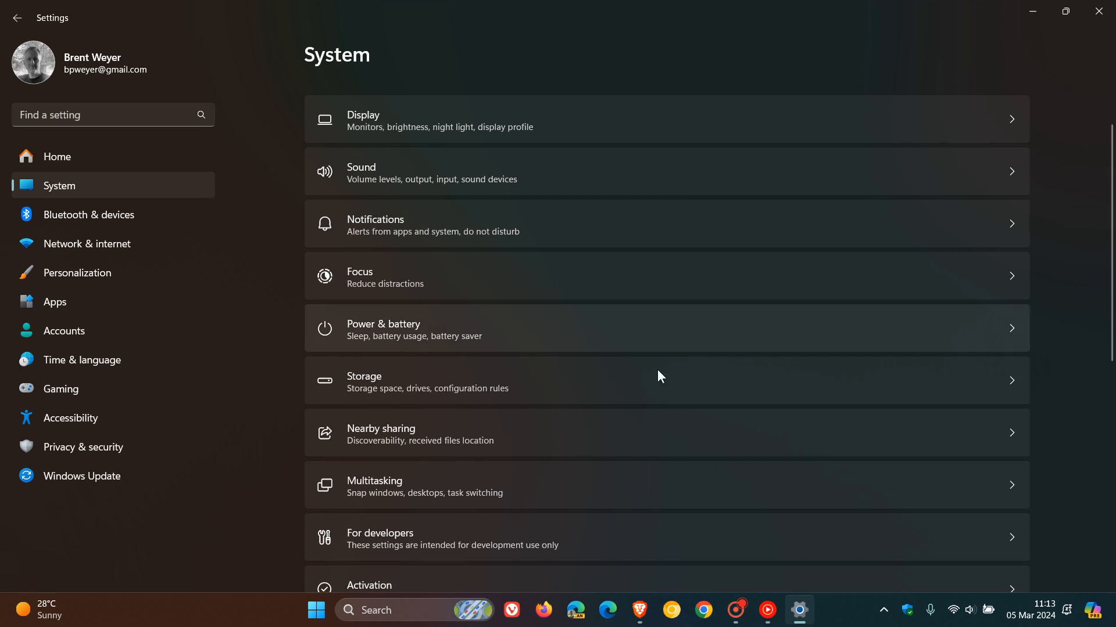
pyautogui.click(380, 432)
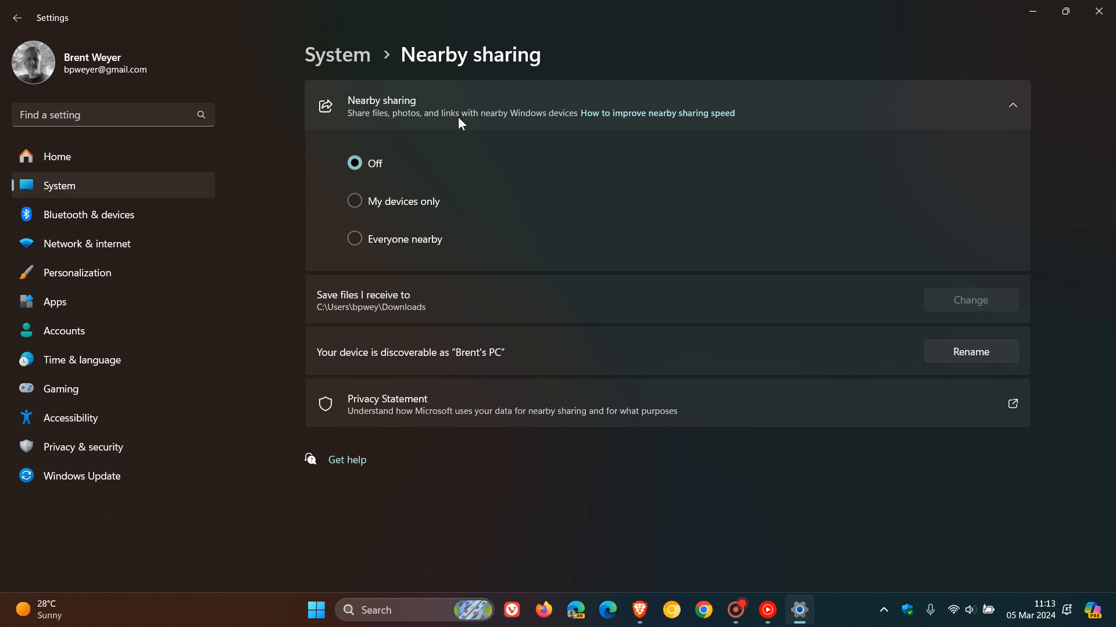
pyautogui.moveTo(844, 137)
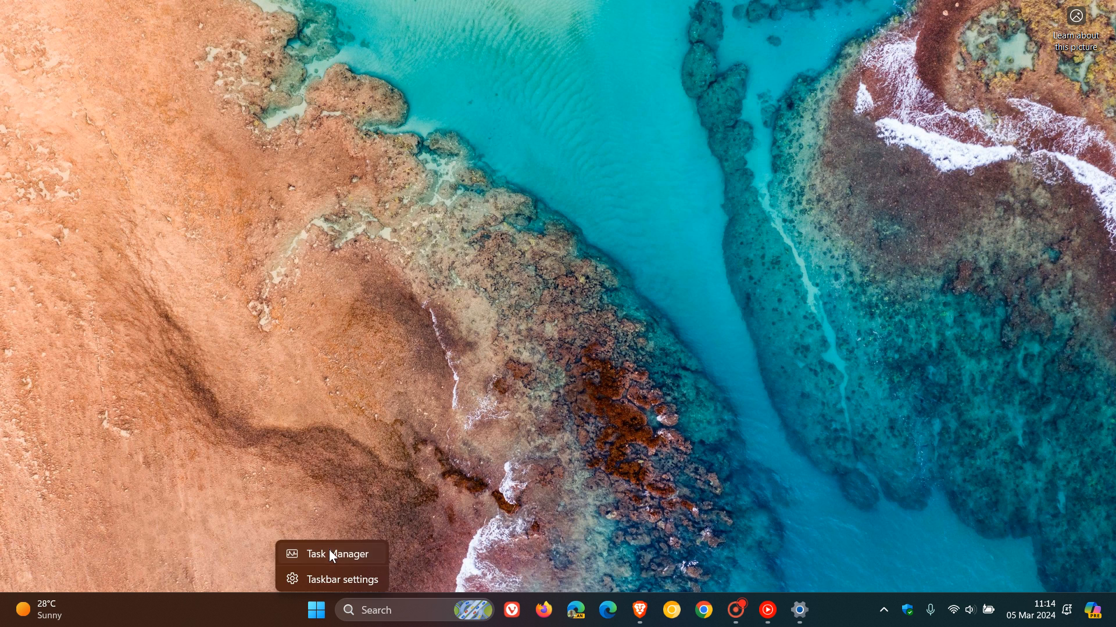
pyautogui.click(339, 554)
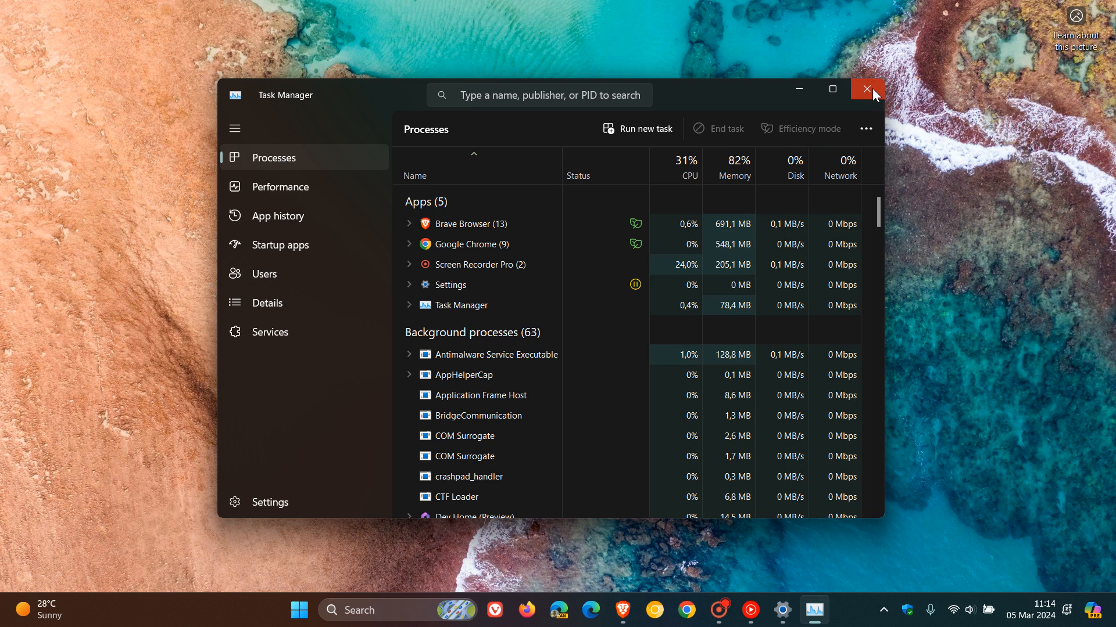
pyautogui.click(866, 90)
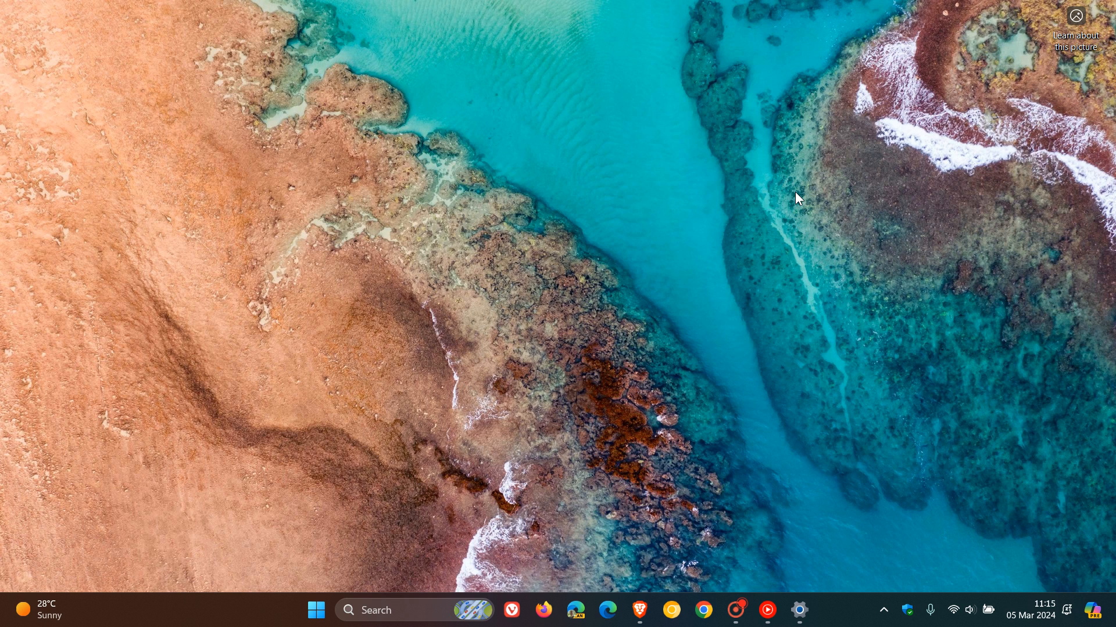
pyautogui.moveTo(852, 415)
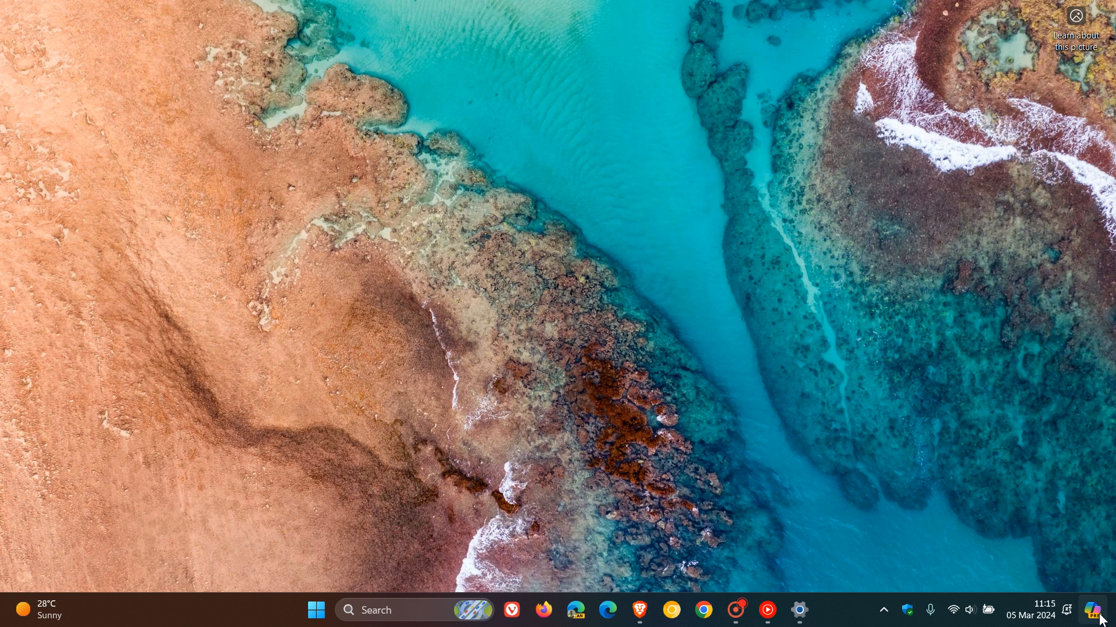
pyautogui.moveTo(1094, 610)
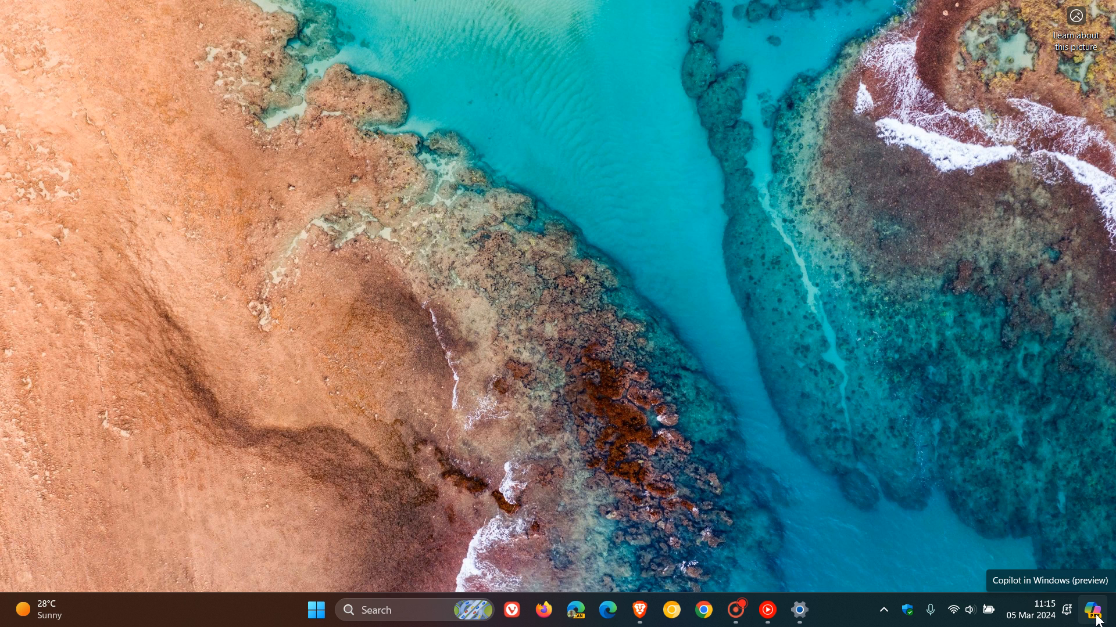
pyautogui.click(1095, 610)
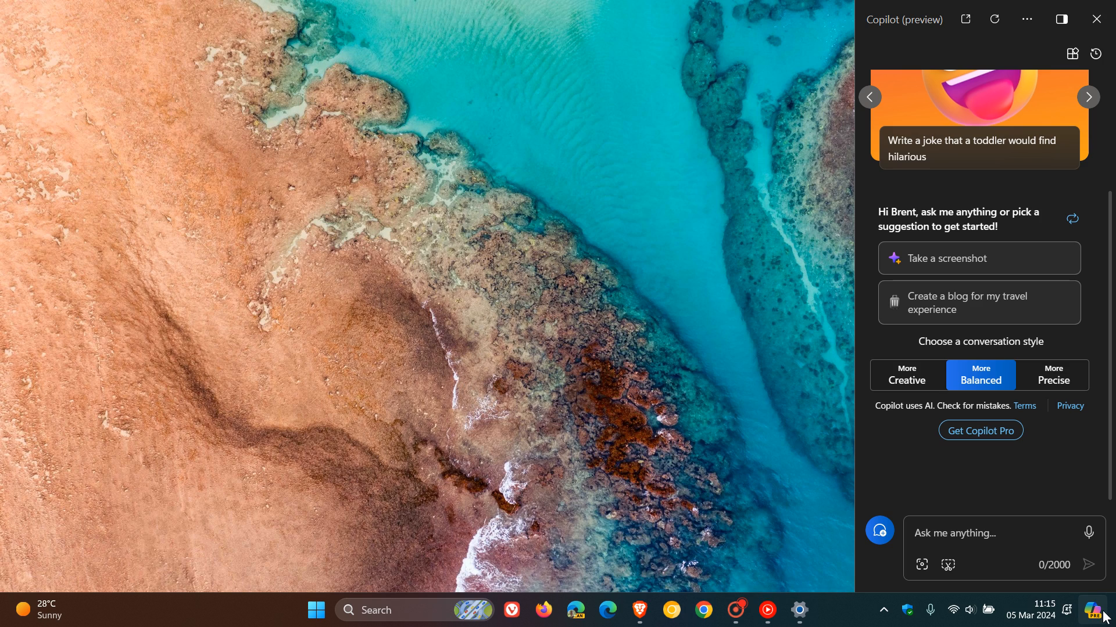
pyautogui.click(1096, 20)
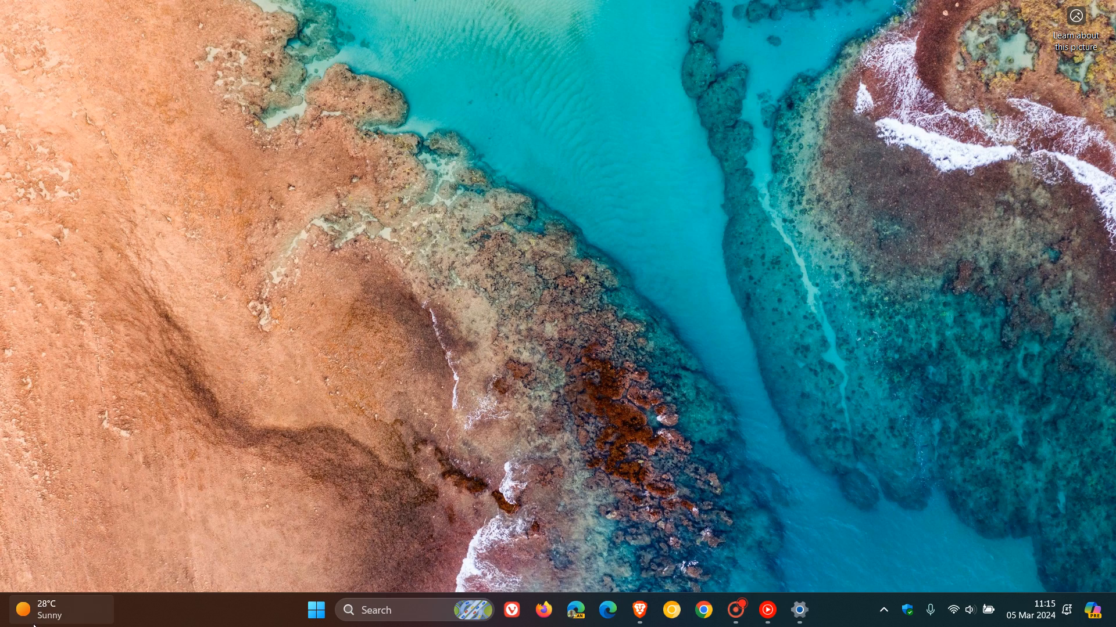
pyautogui.click(47, 610)
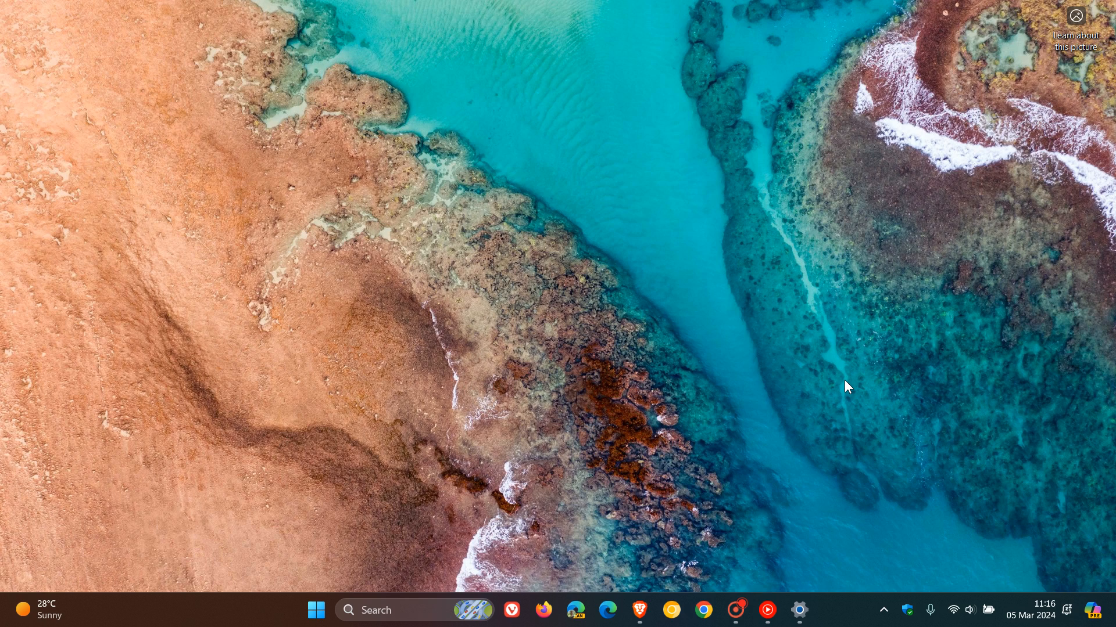
pyautogui.moveTo(373, 468)
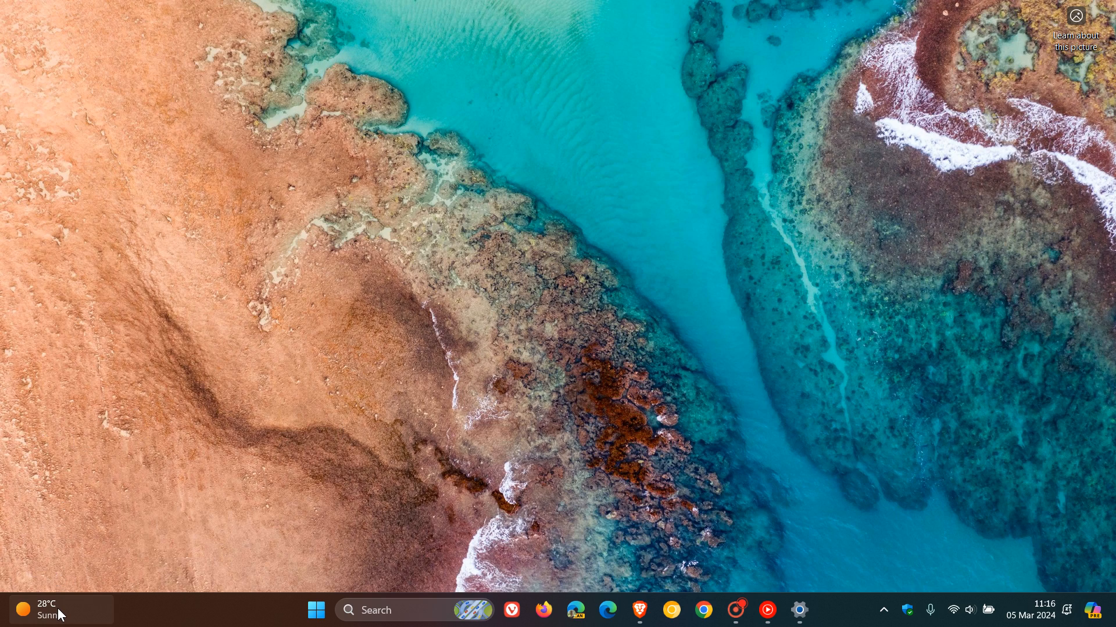
pyautogui.moveTo(908, 356)
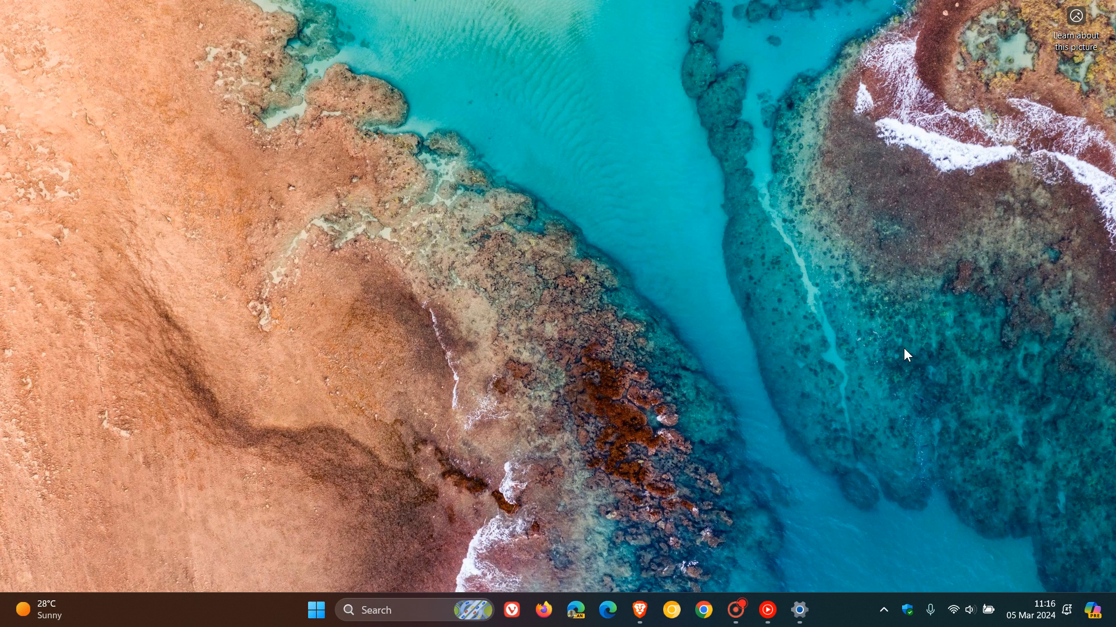
pyautogui.moveTo(818, 316)
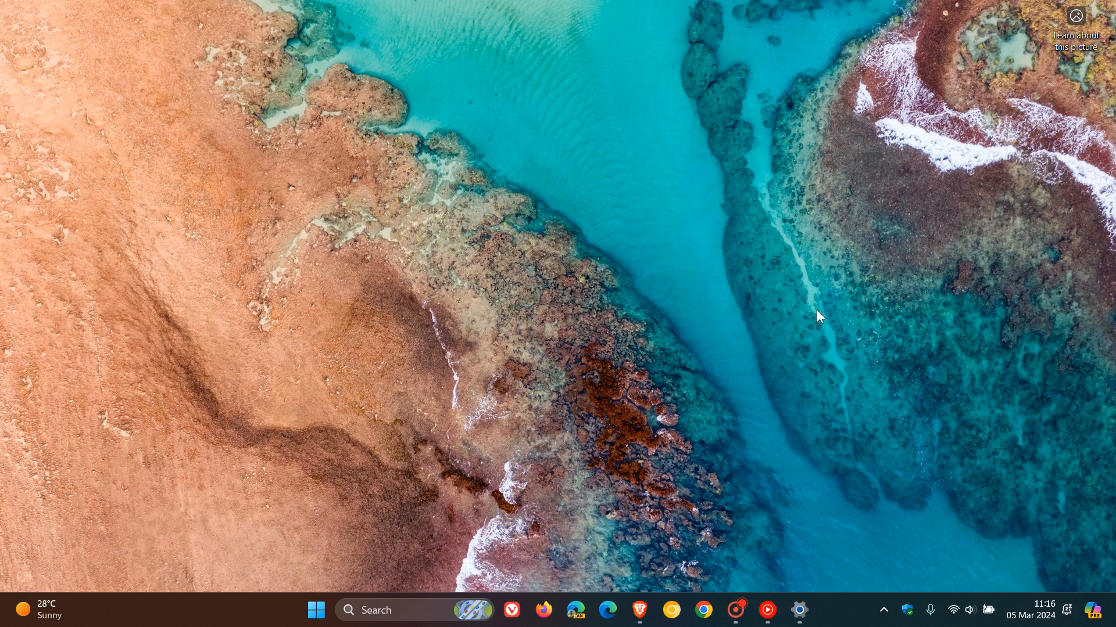
pyautogui.moveTo(1092, 610)
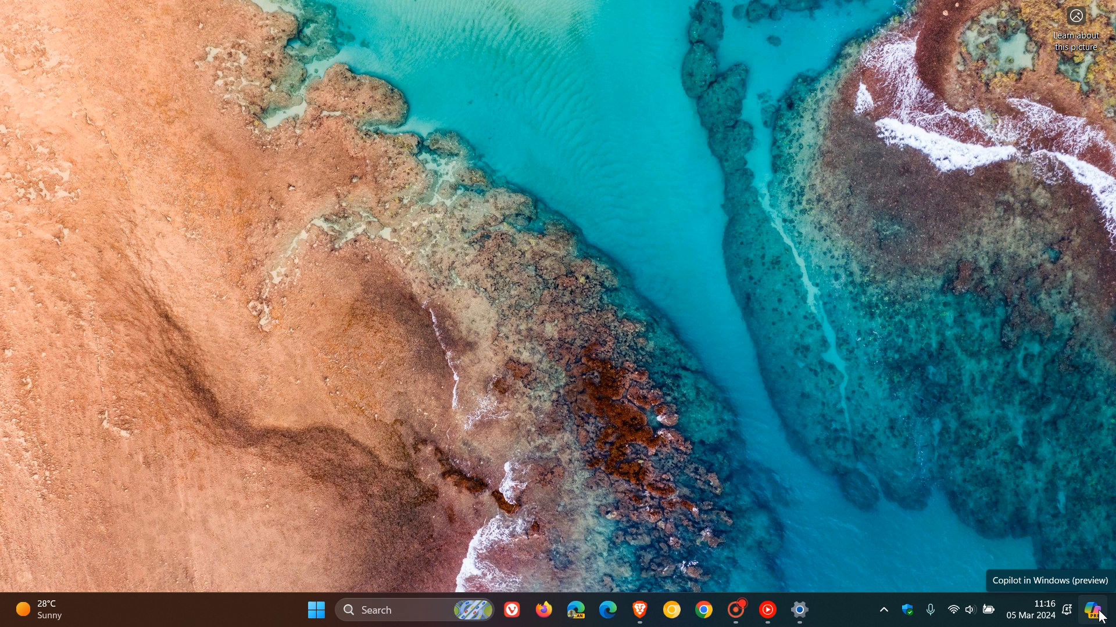
pyautogui.moveTo(1068, 534)
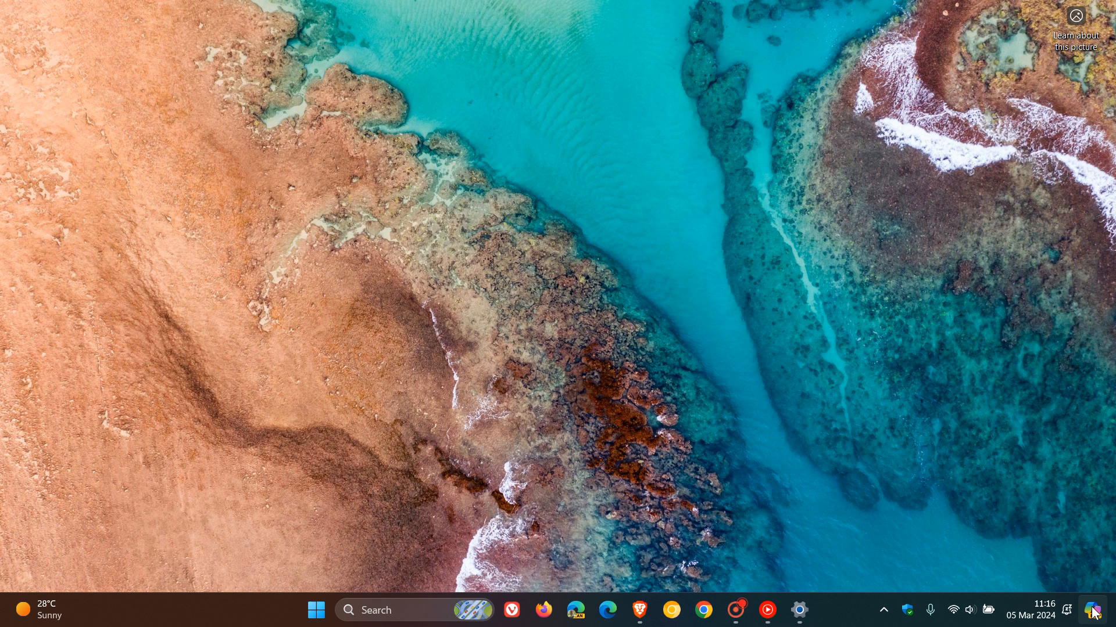
pyautogui.moveTo(1094, 610)
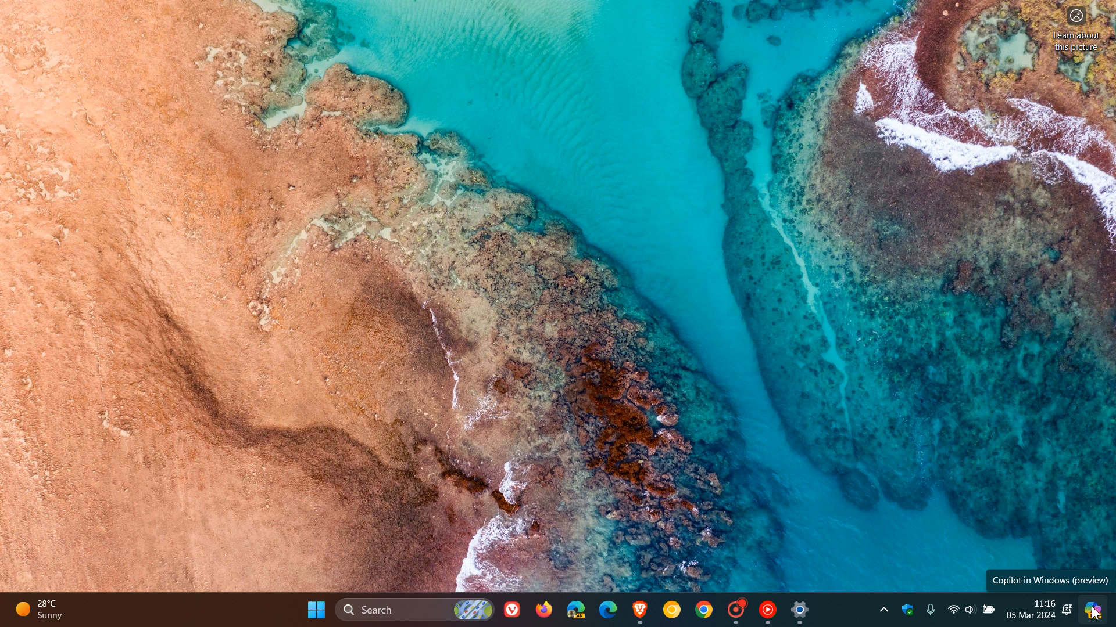
pyautogui.click(1094, 610)
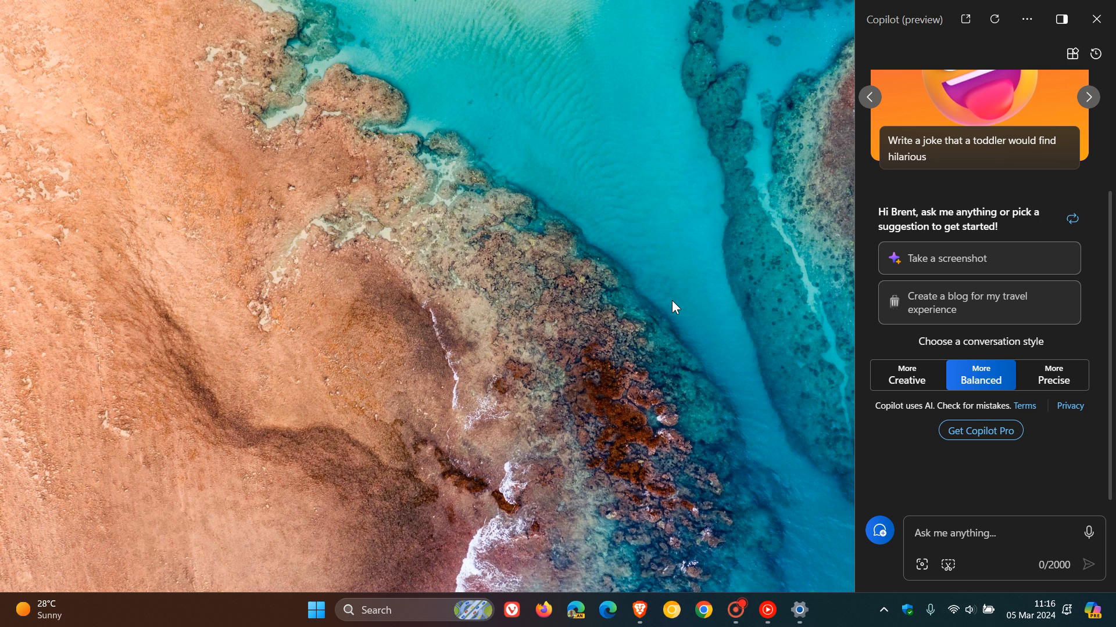
pyautogui.click(1094, 20)
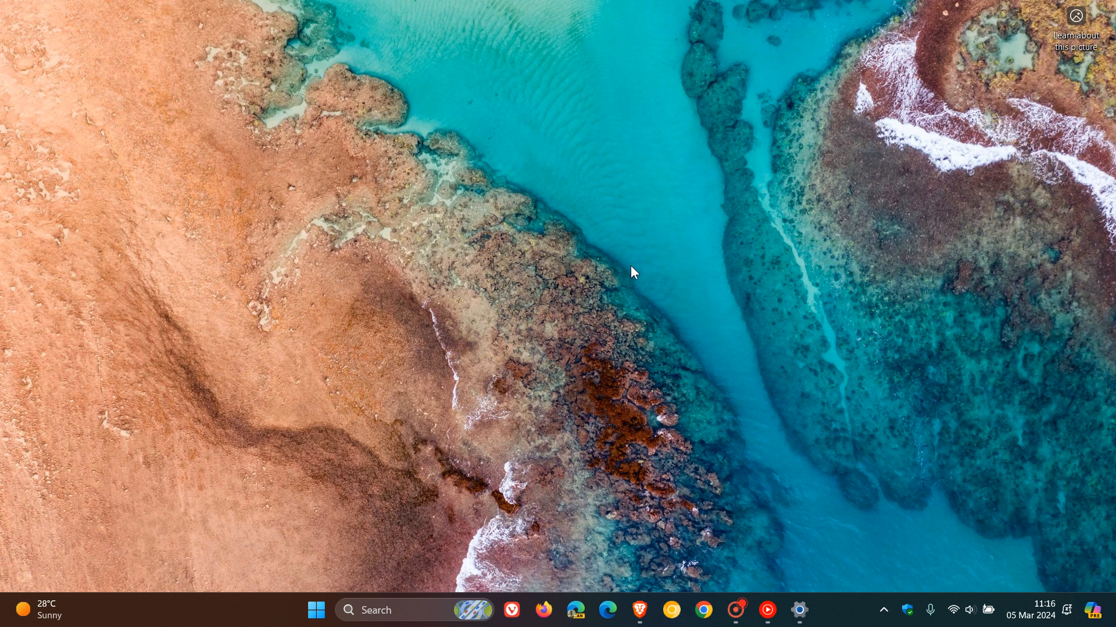
pyautogui.click(36, 610)
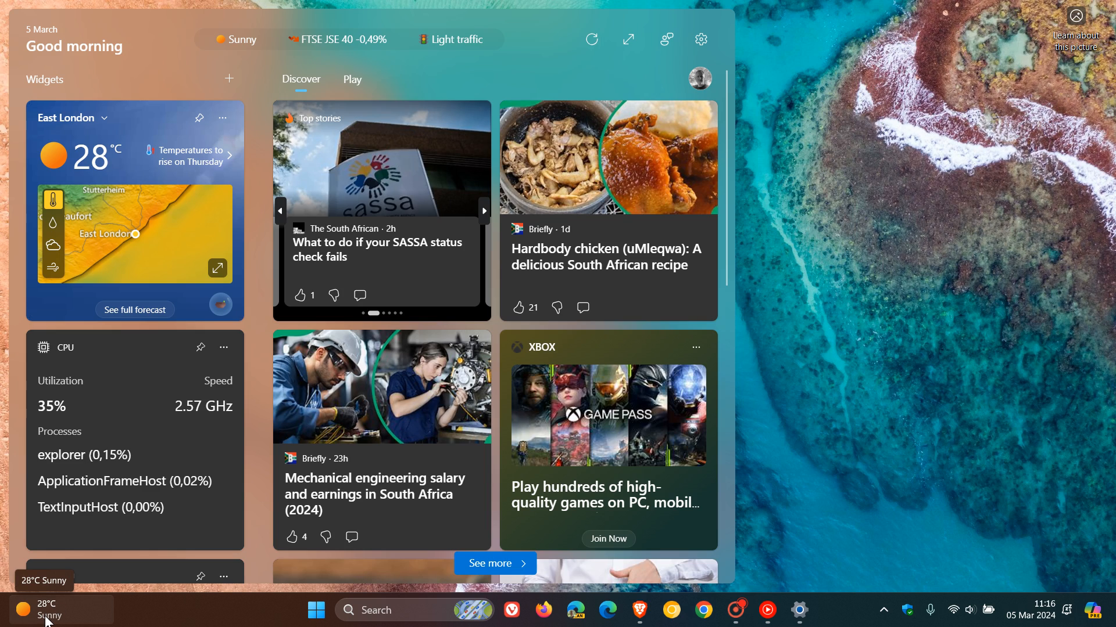
pyautogui.click(700, 40)
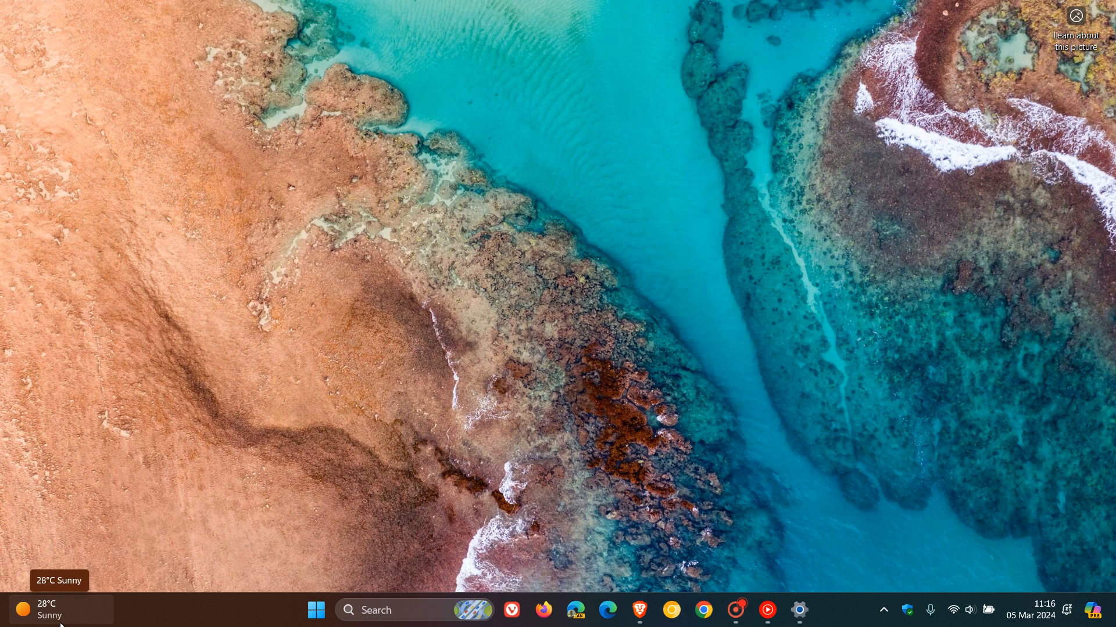
pyautogui.click(59, 608)
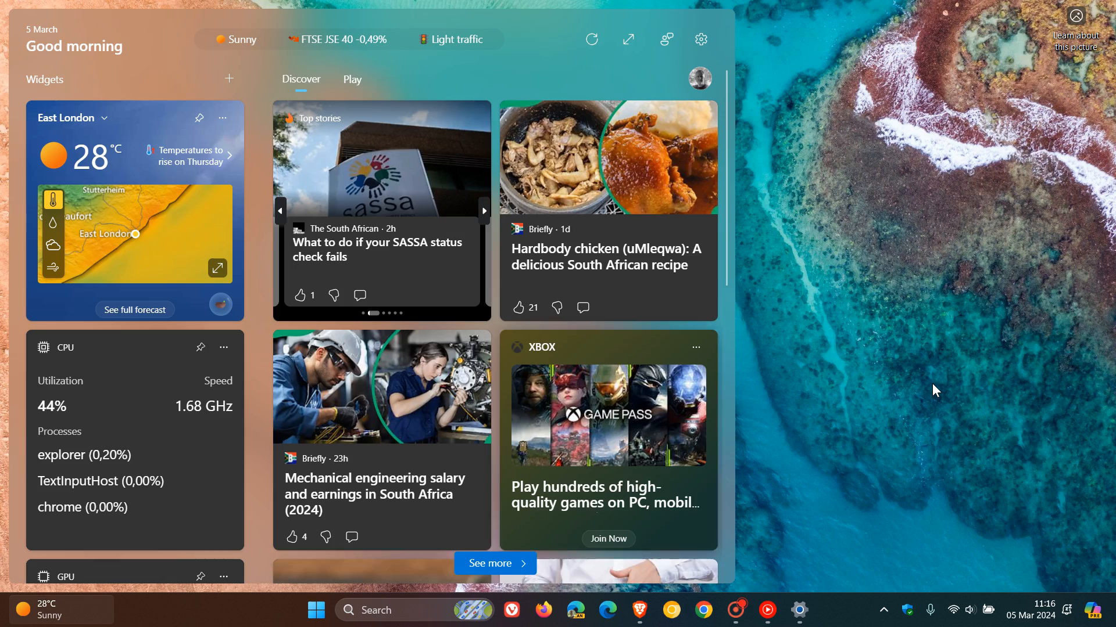
pyautogui.click(1093, 610)
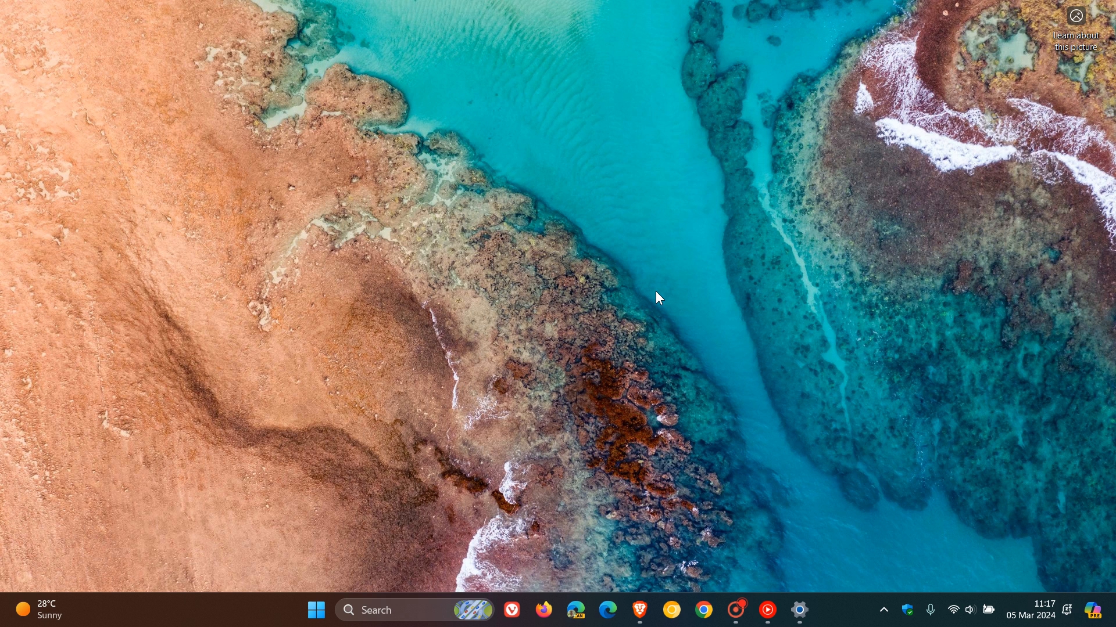
pyautogui.moveTo(752, 185)
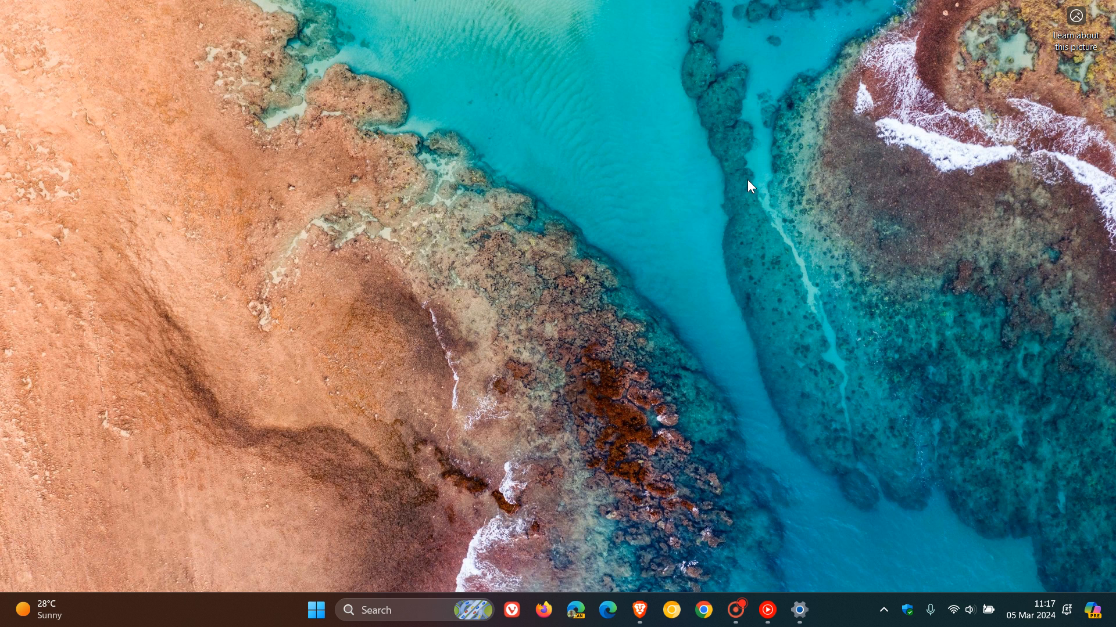